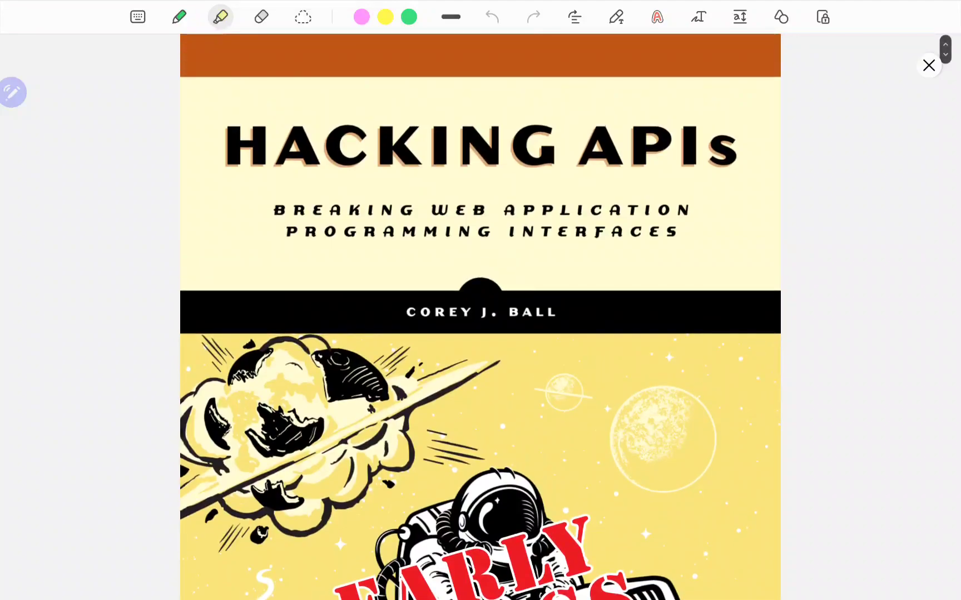
Scroll through the Hacking APIs PDF around its cover page with the pink highlighter ready
{"action": "scroll", "scroll_direction": "down", "scroll_amount": 3}
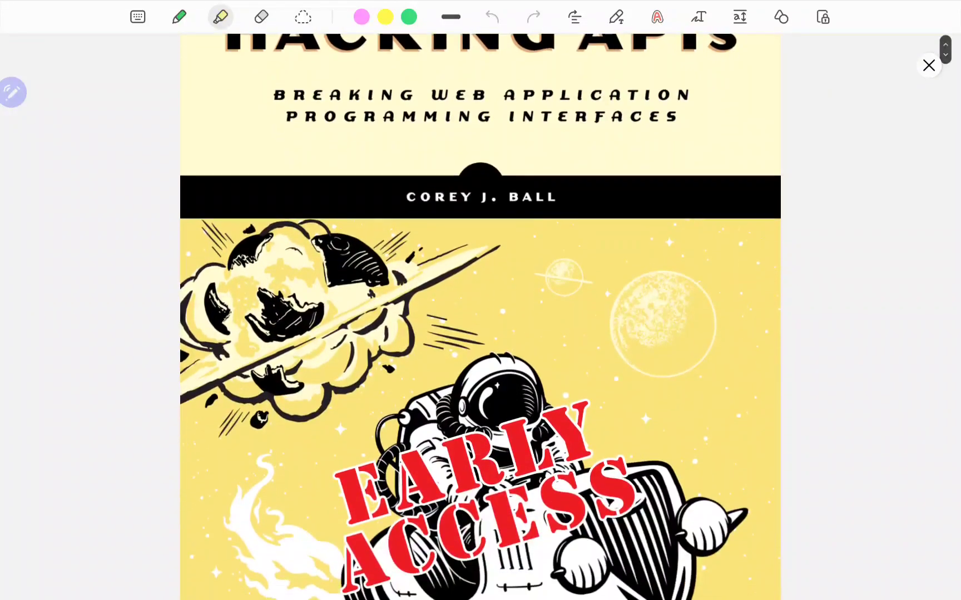
{"action": "scroll", "scroll_direction": "down", "scroll_amount": 3}
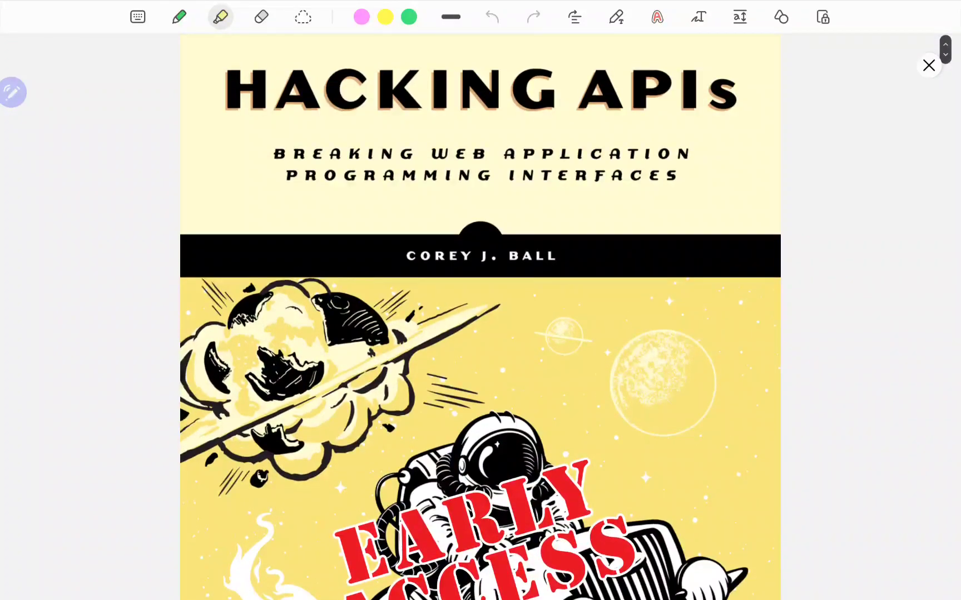
{"action": "scroll", "scroll_direction": "up", "scroll_amount": 3}
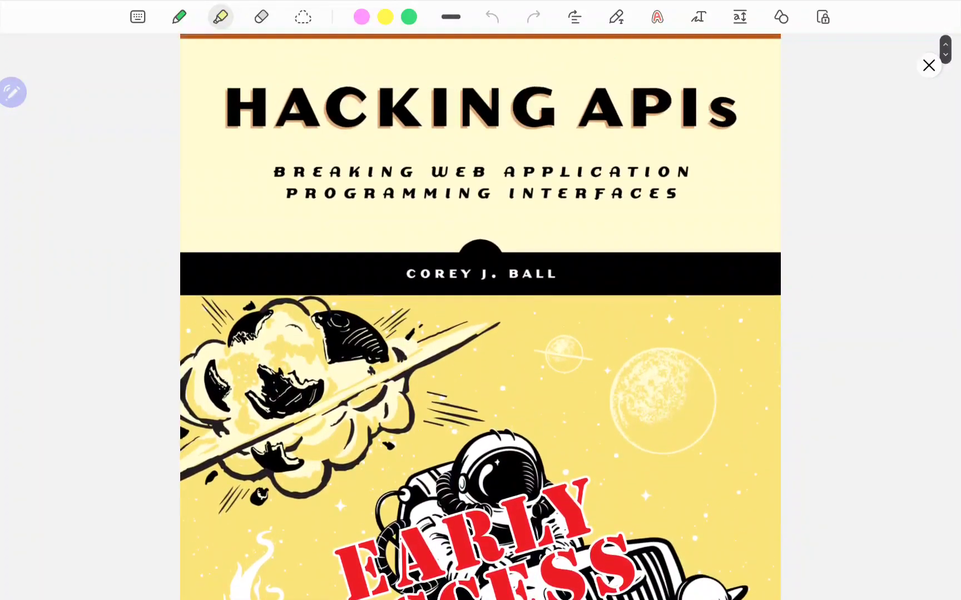
{"action": "scroll", "scroll_direction": "down", "scroll_amount": 3}
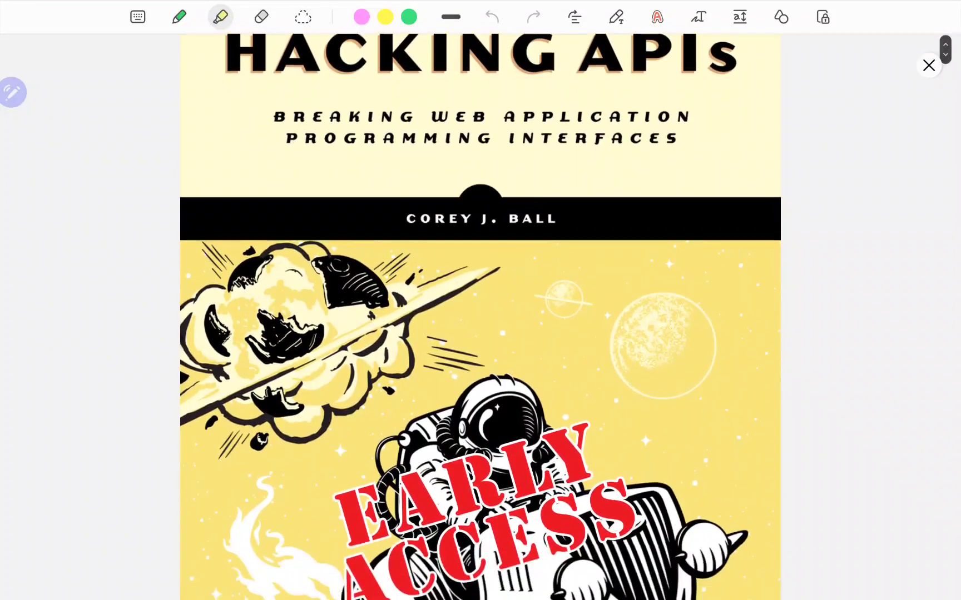
{"action": "scroll", "scroll_direction": "down", "scroll_amount": 3}
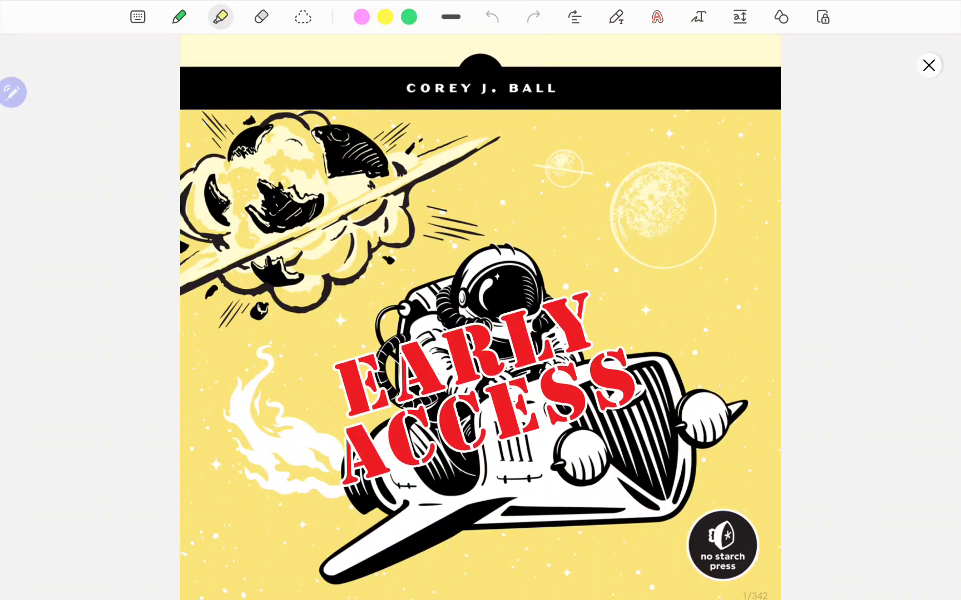
{"action": "scroll", "scroll_direction": "down", "scroll_amount": 3}
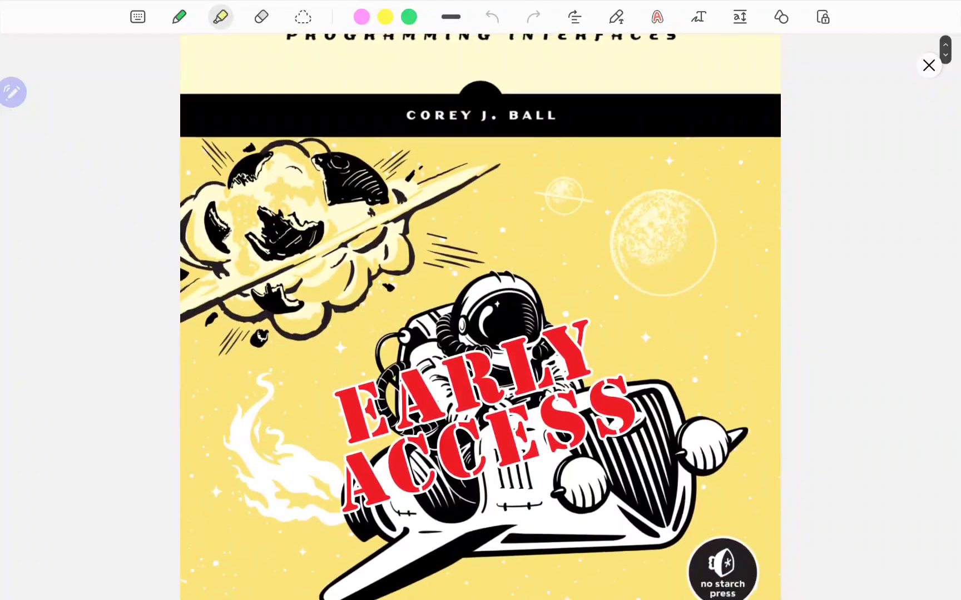
{"action": "scroll", "scroll_direction": "down", "scroll_amount": 3}
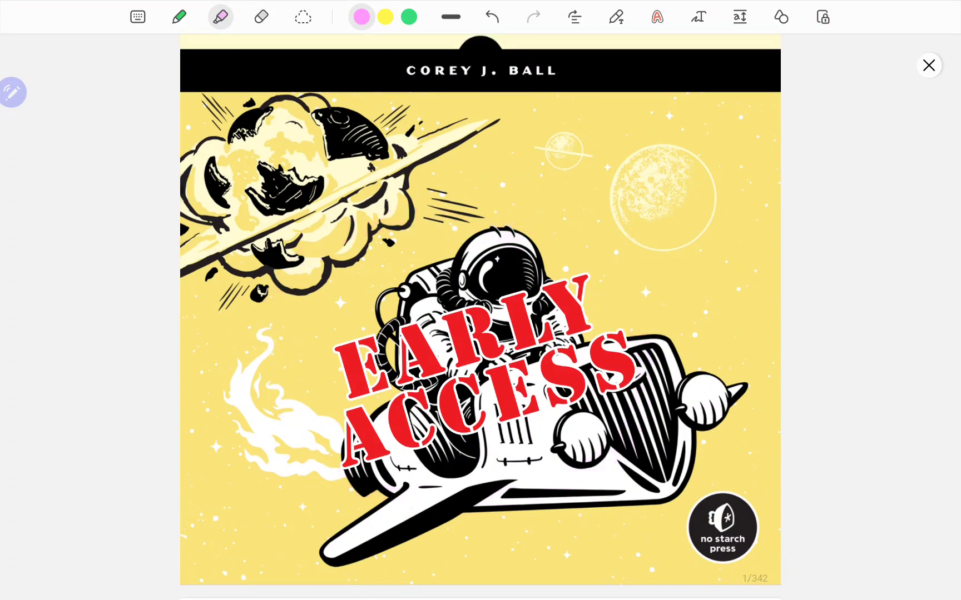
Scroll back and forth past the book's cover and front matter
{"action": "scroll", "scroll_direction": "down", "scroll_amount": 3}
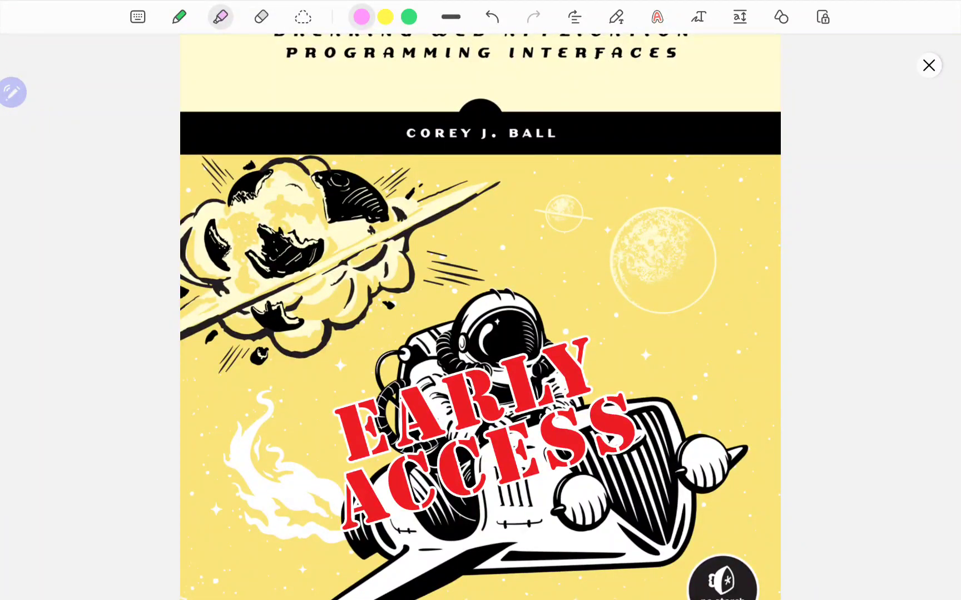
{"action": "scroll", "scroll_direction": "up", "scroll_amount": 3}
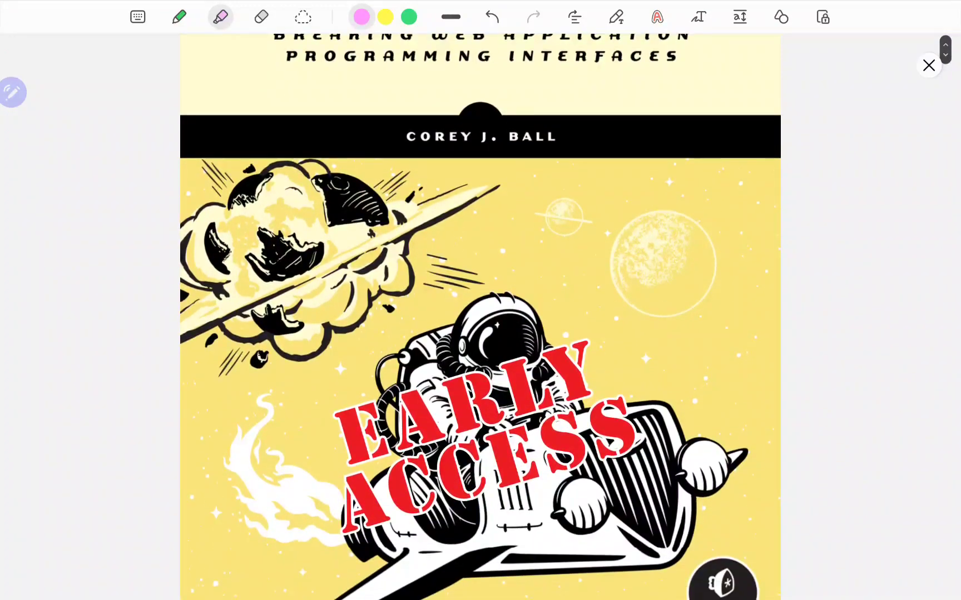
{"action": "scroll", "scroll_direction": "up", "scroll_amount": 3}
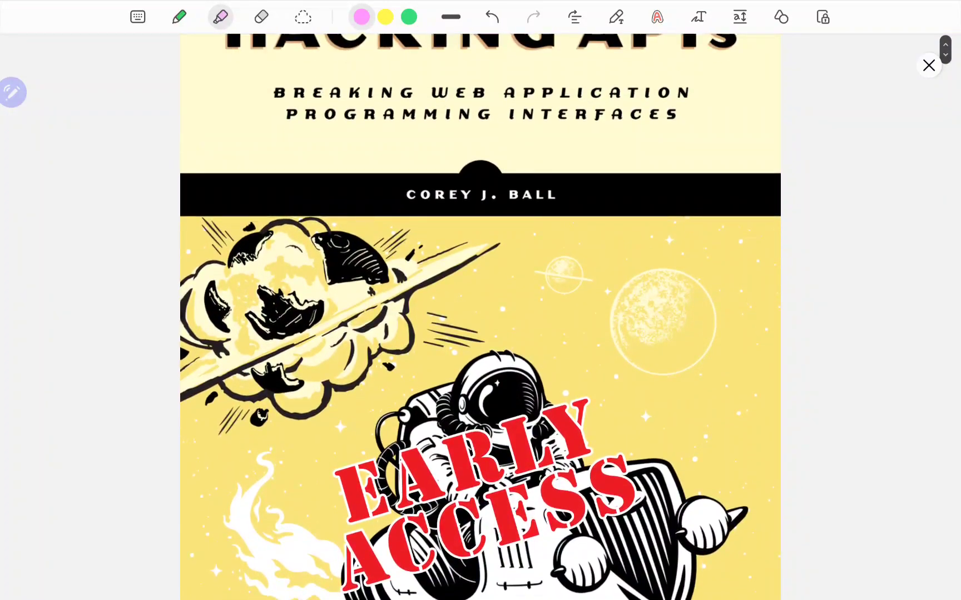
{"action": "scroll", "scroll_direction": "up", "scroll_amount": 3}
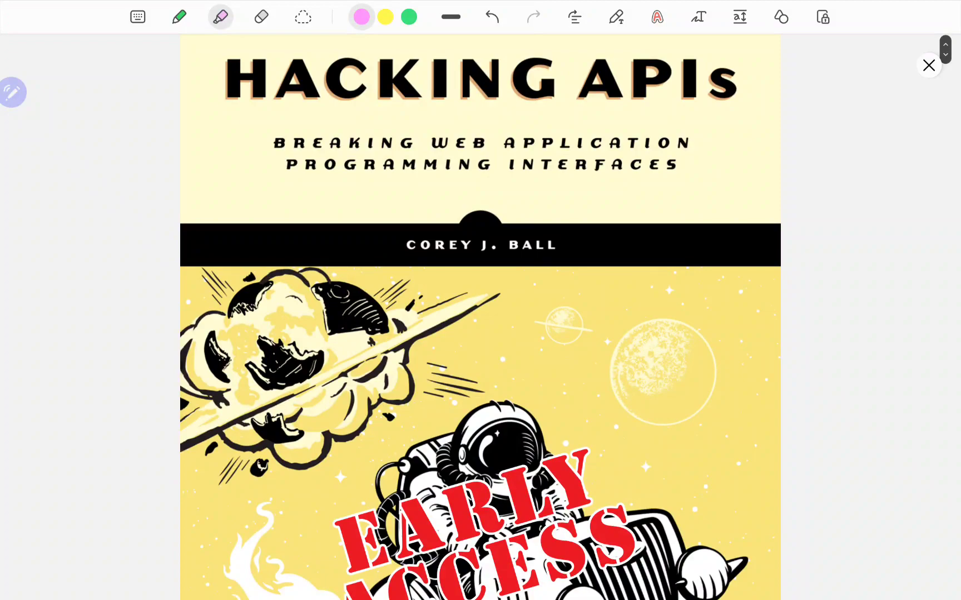
{"action": "scroll", "scroll_direction": "down", "scroll_amount": 3}
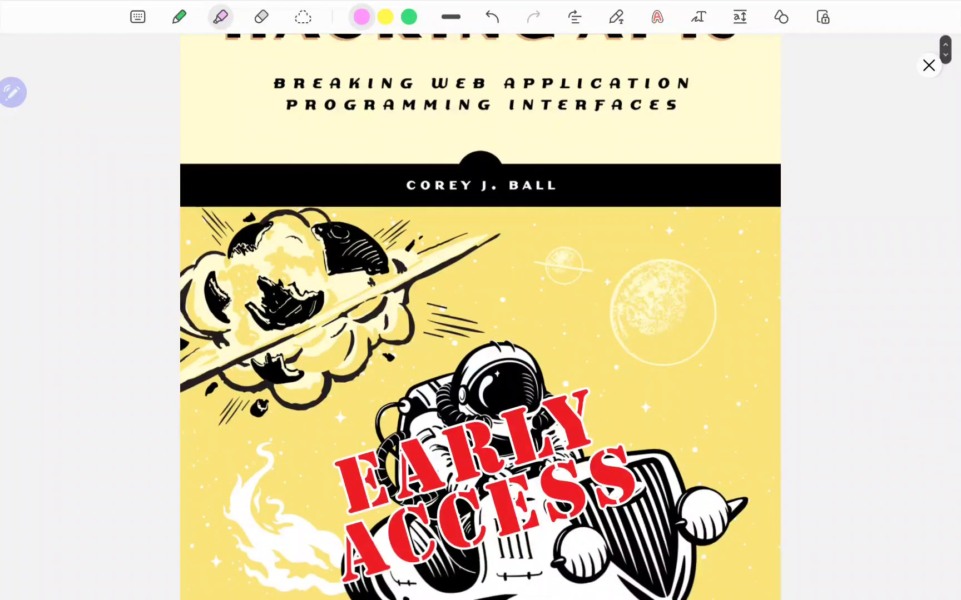
{"action": "scroll", "scroll_direction": "down", "scroll_amount": 3}
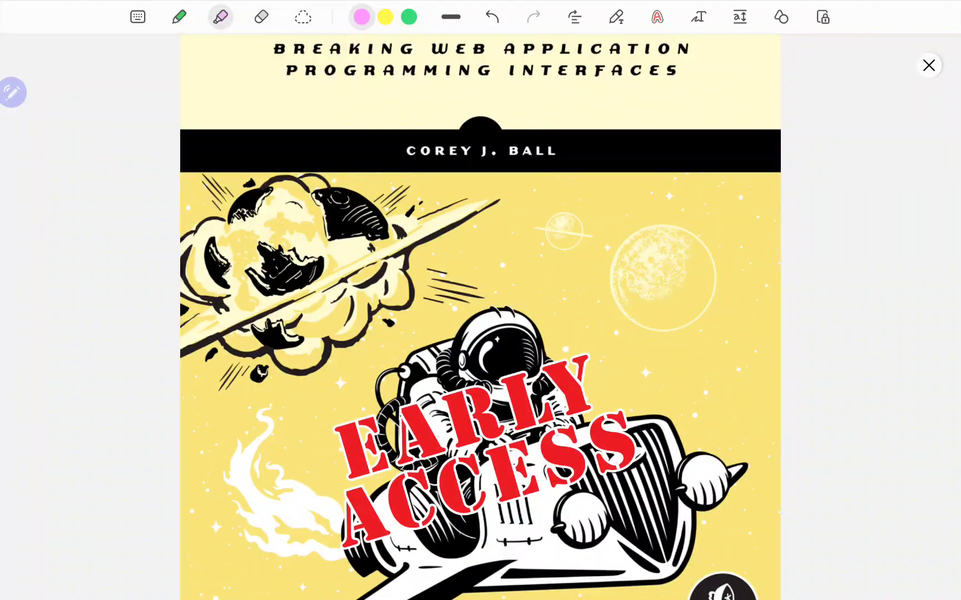
{"action": "scroll", "scroll_direction": "up", "scroll_amount": 3}
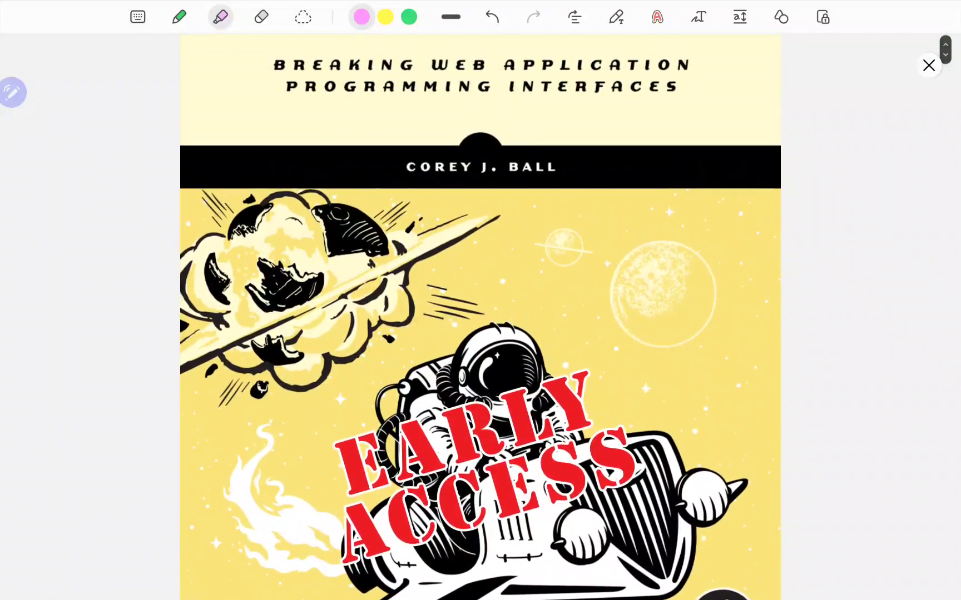
{"action": "scroll", "scroll_direction": "up", "scroll_amount": 3}
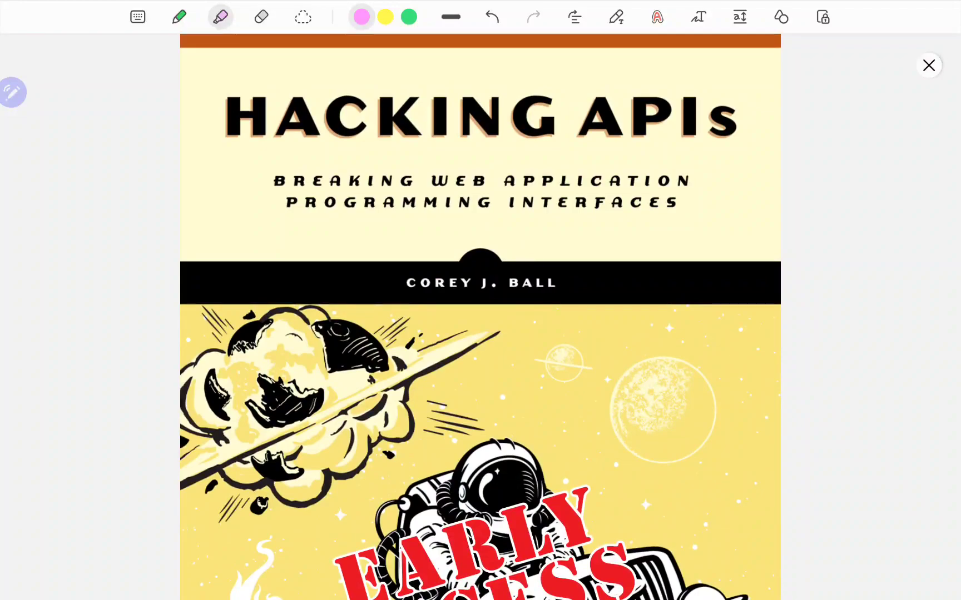
{"action": "scroll", "scroll_direction": "down", "scroll_amount": 3}
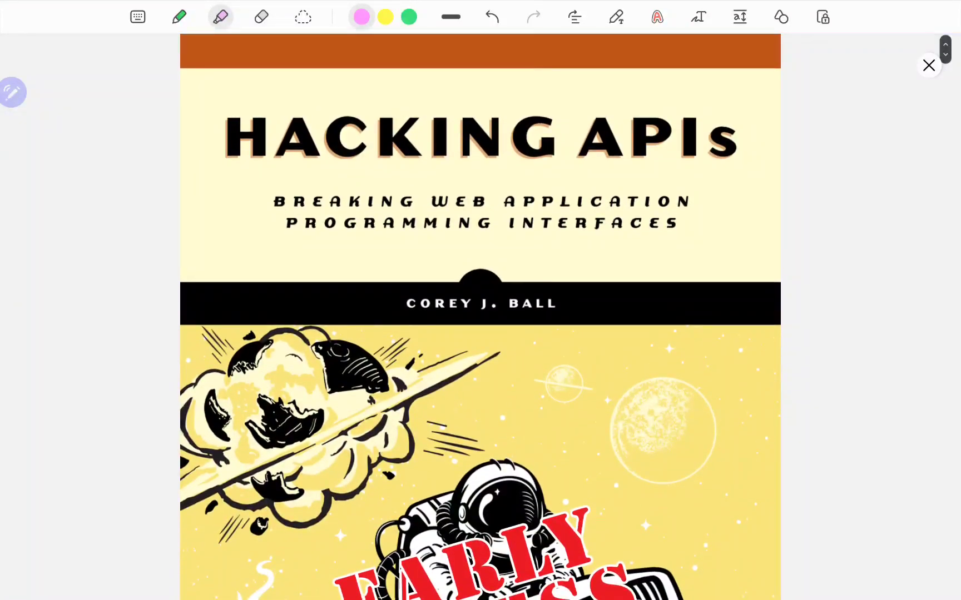
{"action": "scroll", "scroll_direction": "down", "scroll_amount": 3}
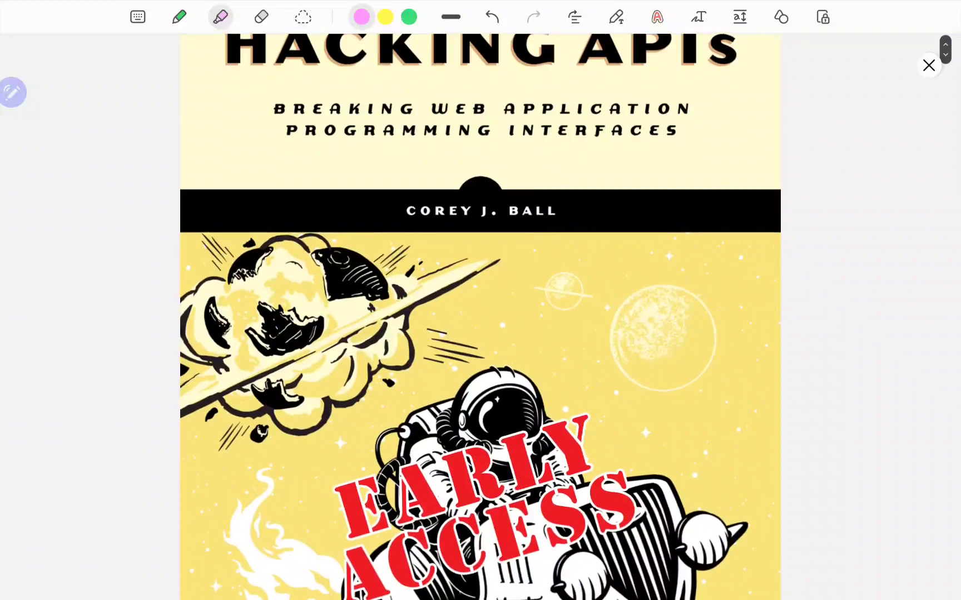
{"action": "scroll", "scroll_direction": "up", "scroll_amount": 3}
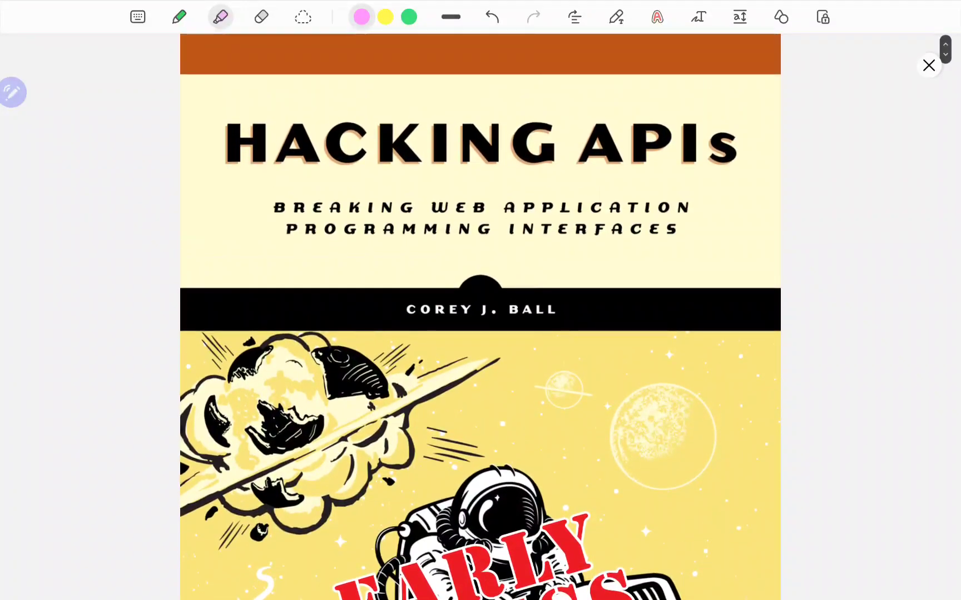
Continue scrolling until the copyright page (page 3) is in view
{"action": "scroll", "scroll_direction": "down", "scroll_amount": 3}
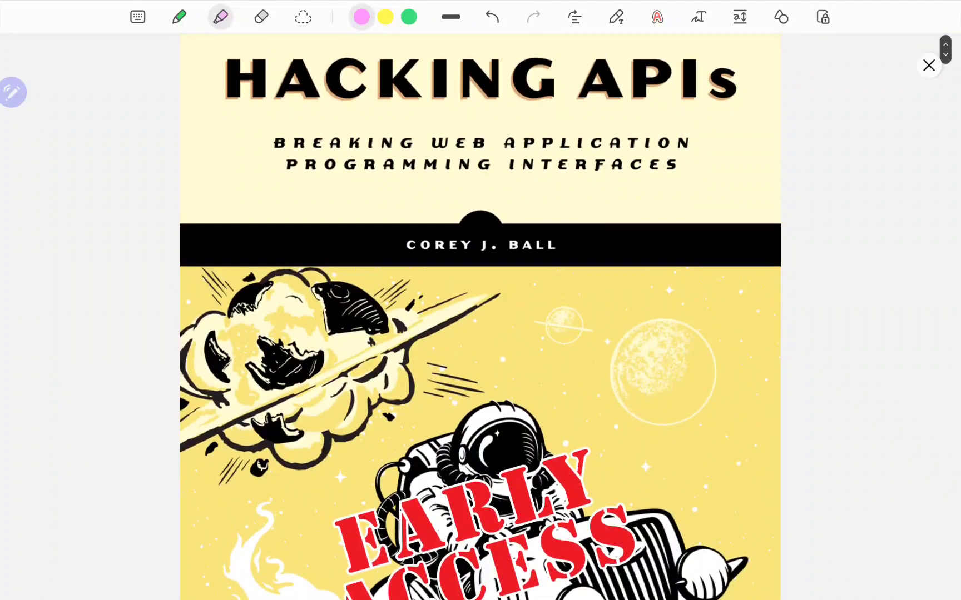
{"action": "scroll", "scroll_direction": "down", "scroll_amount": 3}
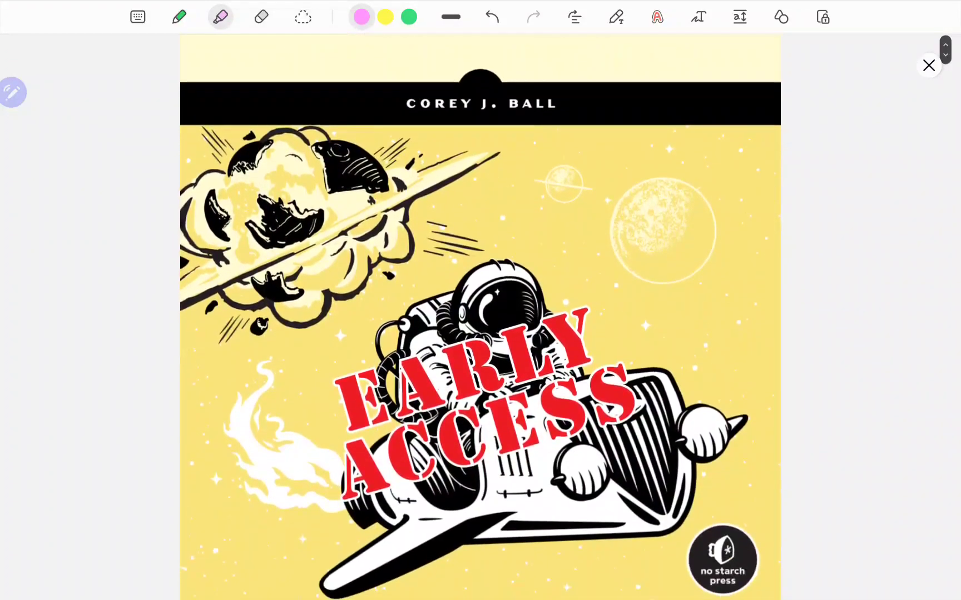
{"action": "scroll", "scroll_direction": "up", "scroll_amount": 3}
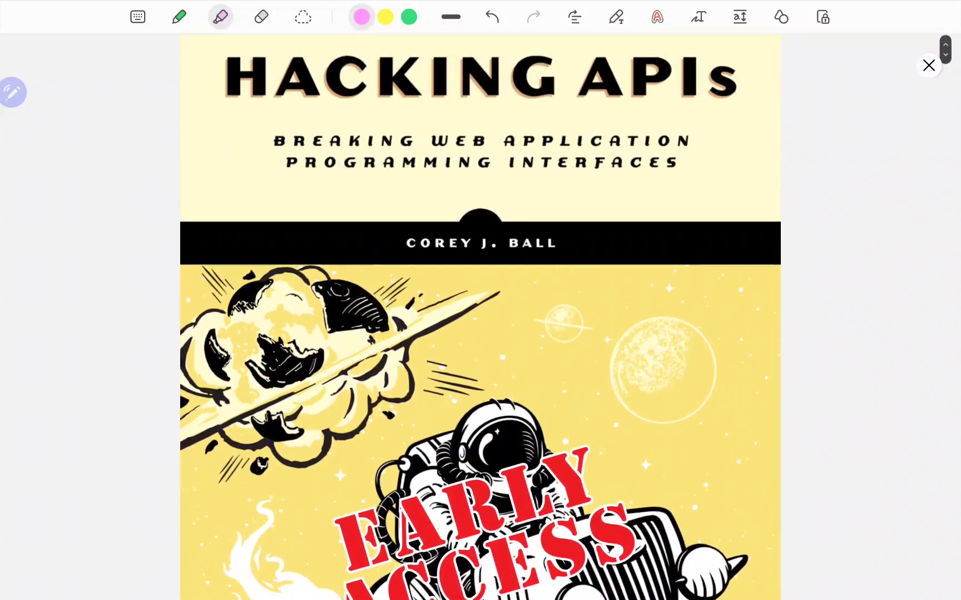
{"action": "scroll", "scroll_direction": "down", "scroll_amount": 3}
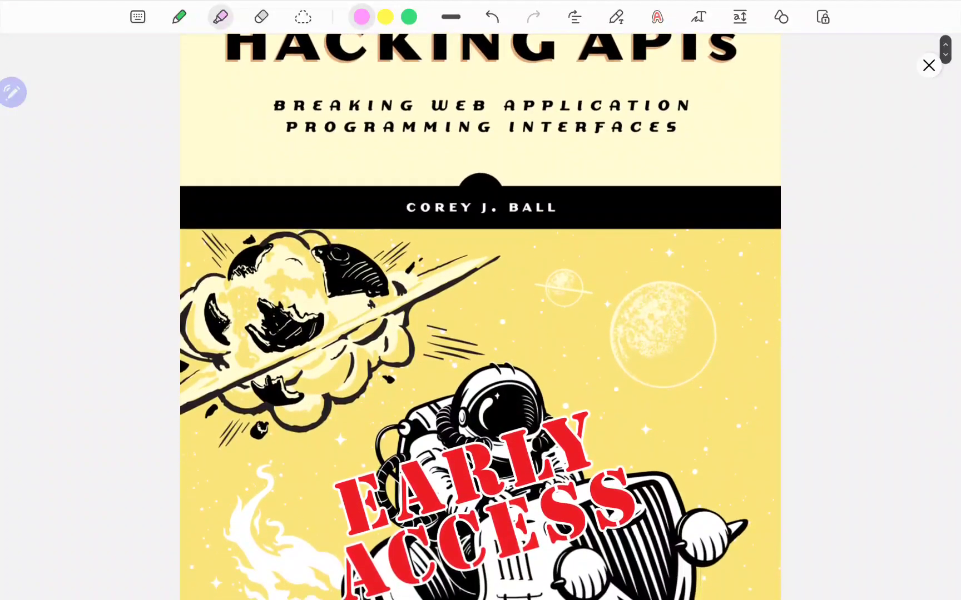
{"action": "scroll", "scroll_direction": "down", "scroll_amount": 3}
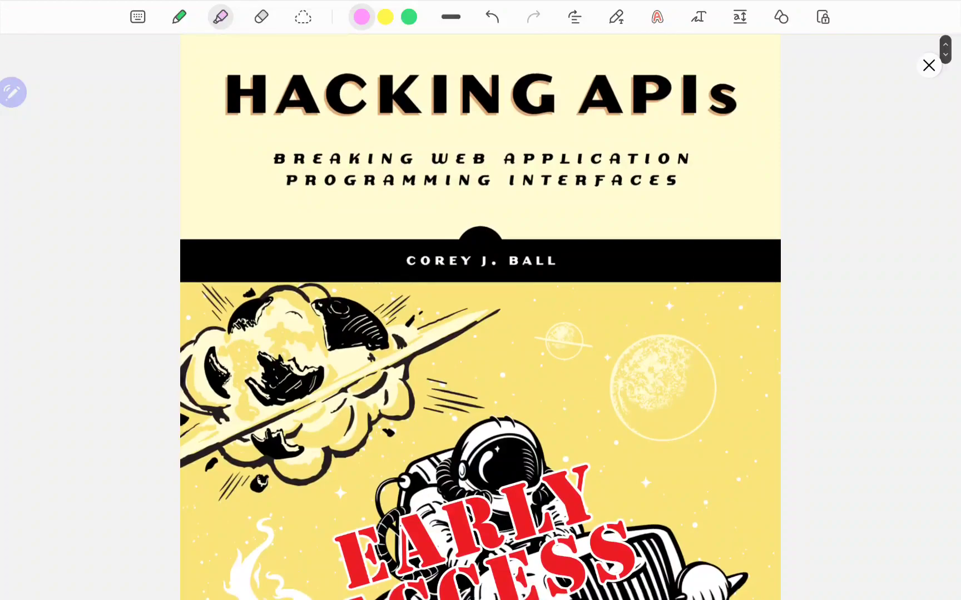
{"action": "scroll", "scroll_direction": "down", "scroll_amount": 3}
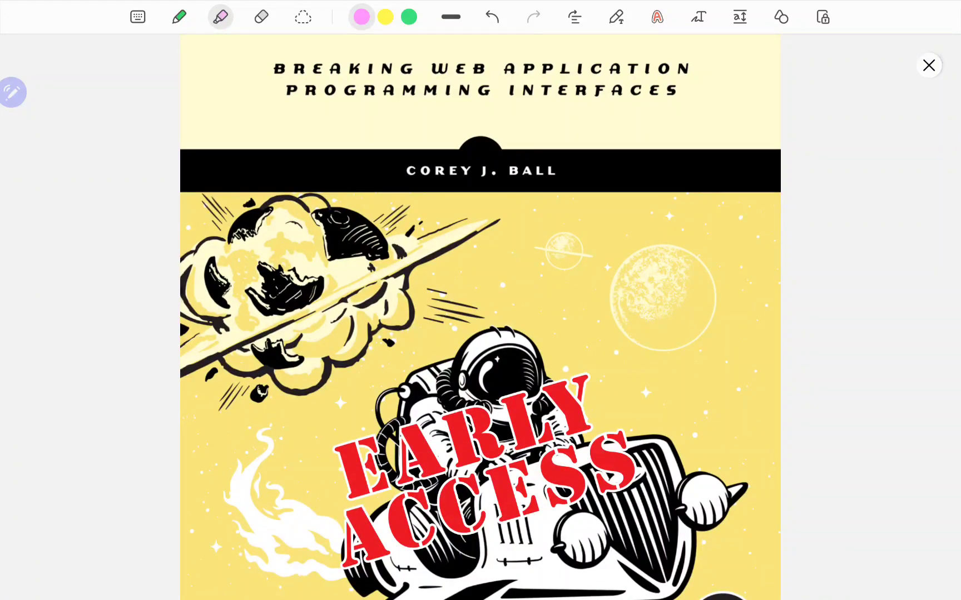
{"action": "scroll", "scroll_direction": "up", "scroll_amount": 3}
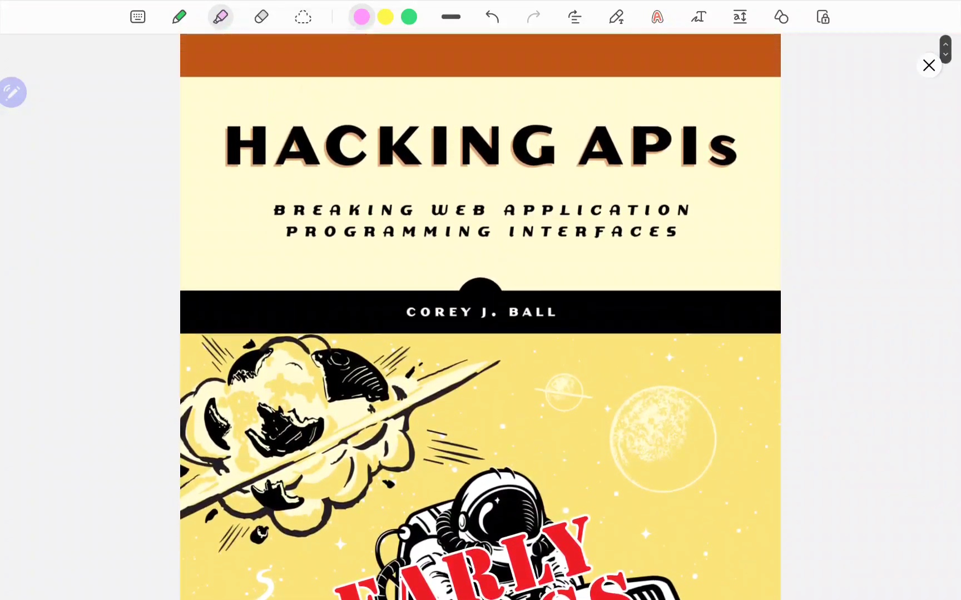
{"action": "scroll", "scroll_direction": "down", "scroll_amount": 3}
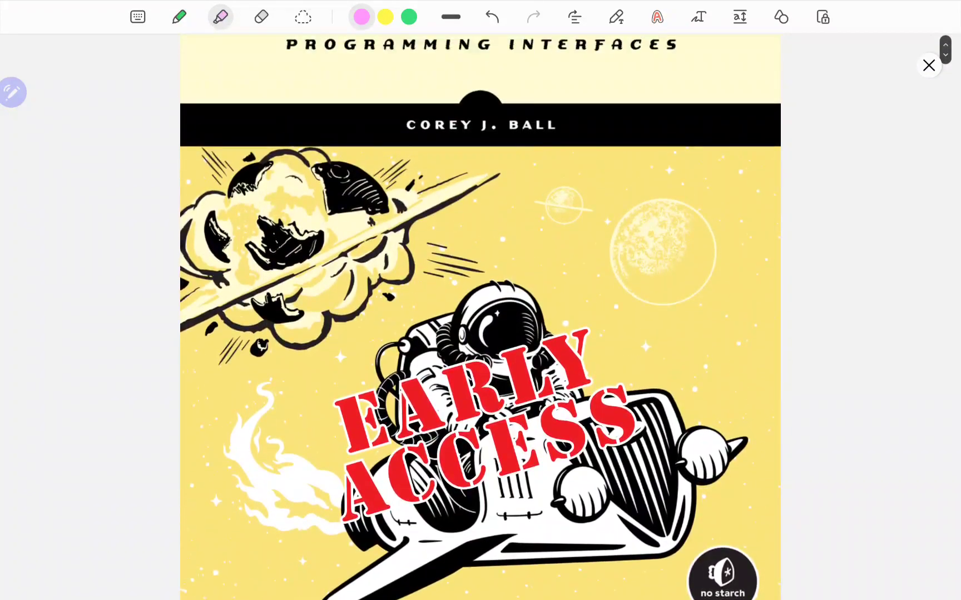
{"action": "scroll", "scroll_direction": "up", "scroll_amount": 3}
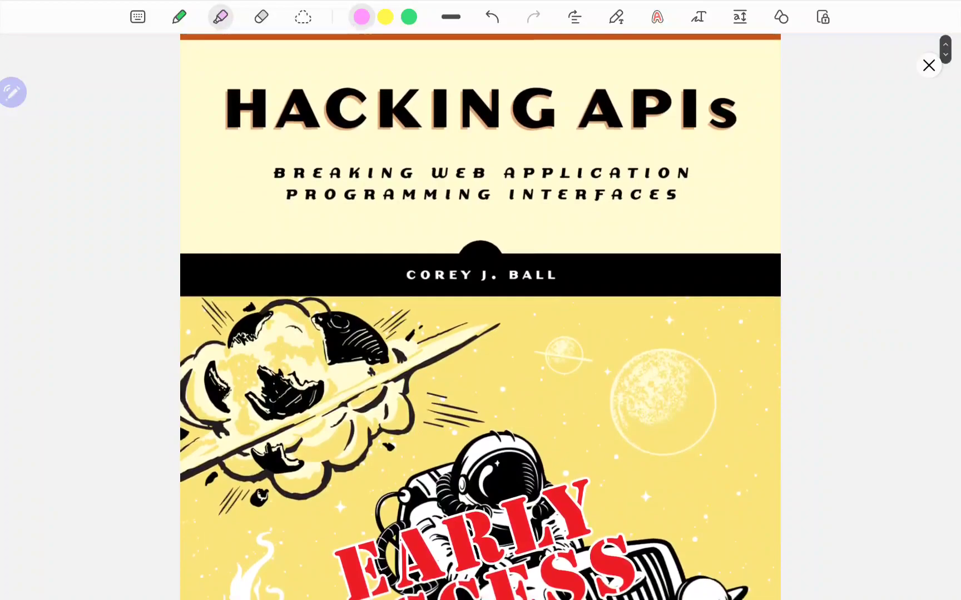
{"action": "scroll", "scroll_direction": "down", "scroll_amount": 3}
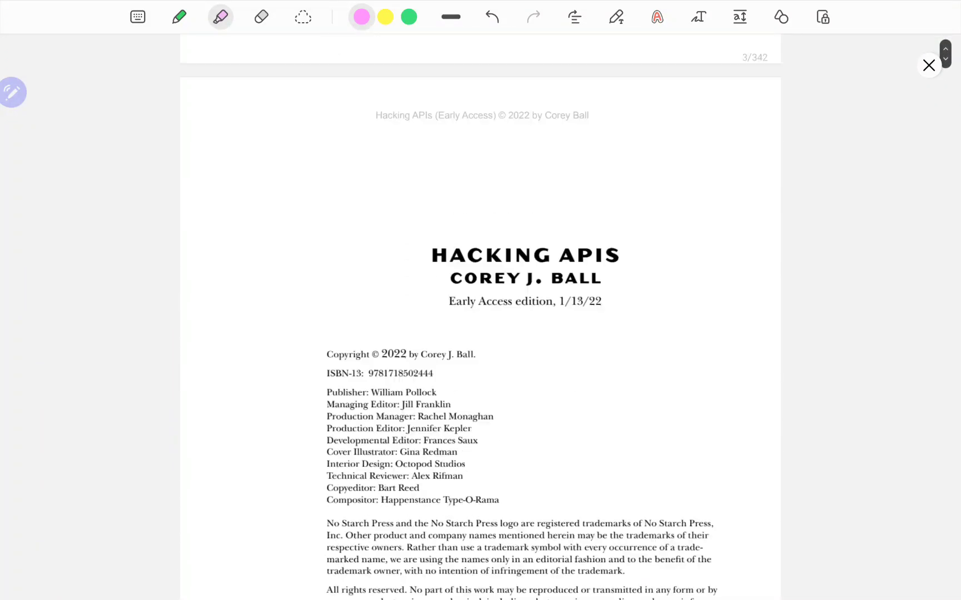
Scroll up to the Contents page to test the yellow highlighter in its margin
{"action": "scroll", "scroll_direction": "up", "scroll_amount": 3}
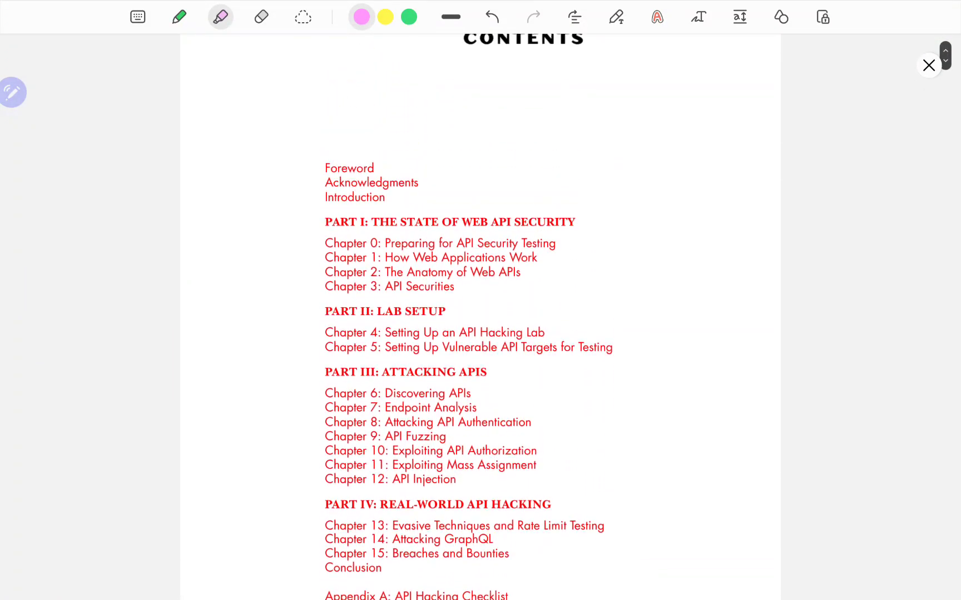
{"action": "scroll", "scroll_direction": "up", "scroll_amount": 3}
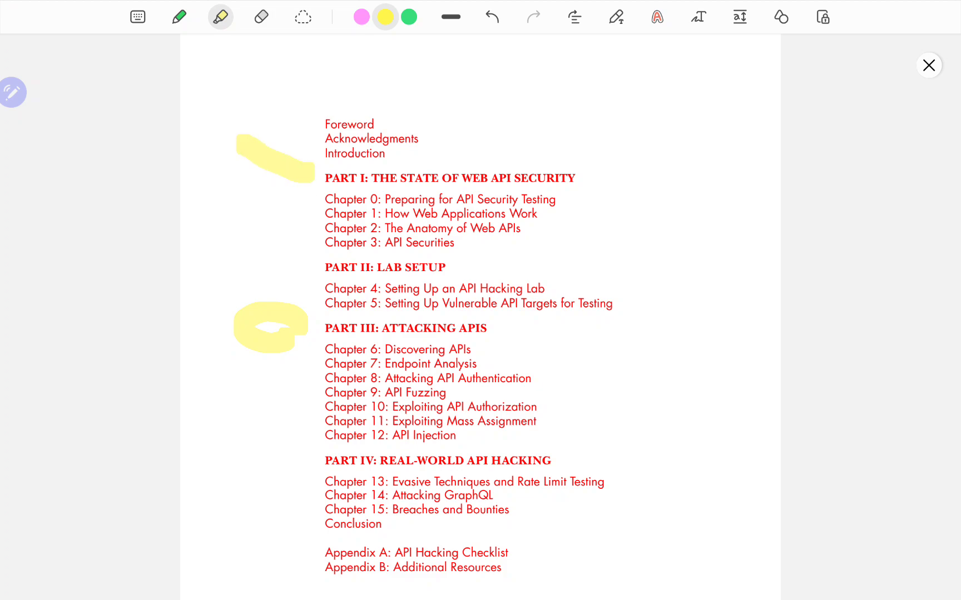
{"action": "mouse_move", "coordinate": [302, 217]}
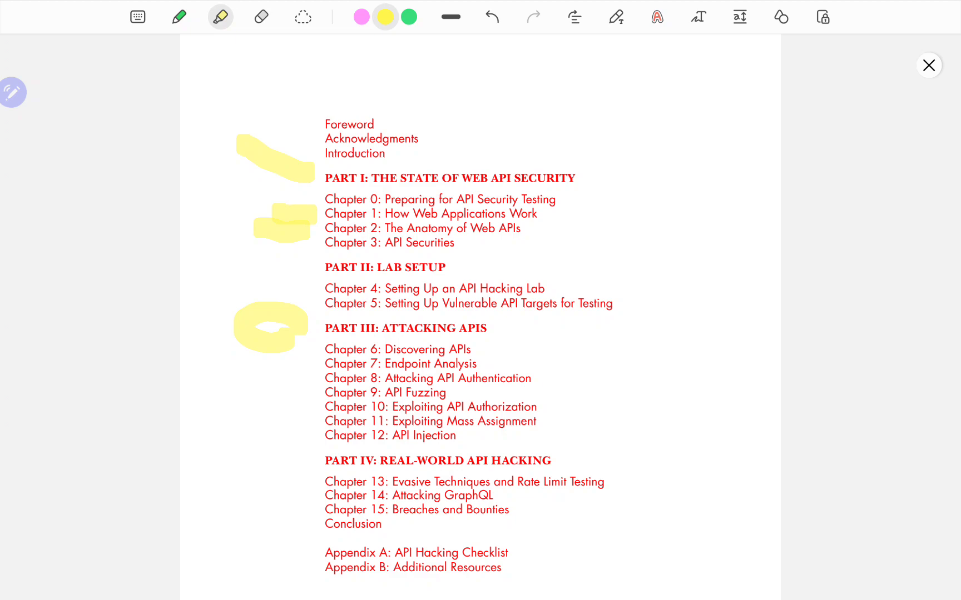
Clear the yellow test strokes from the Contents page and switch the highlighter to green
{"action": "left_click", "coordinate": [361, 17]}
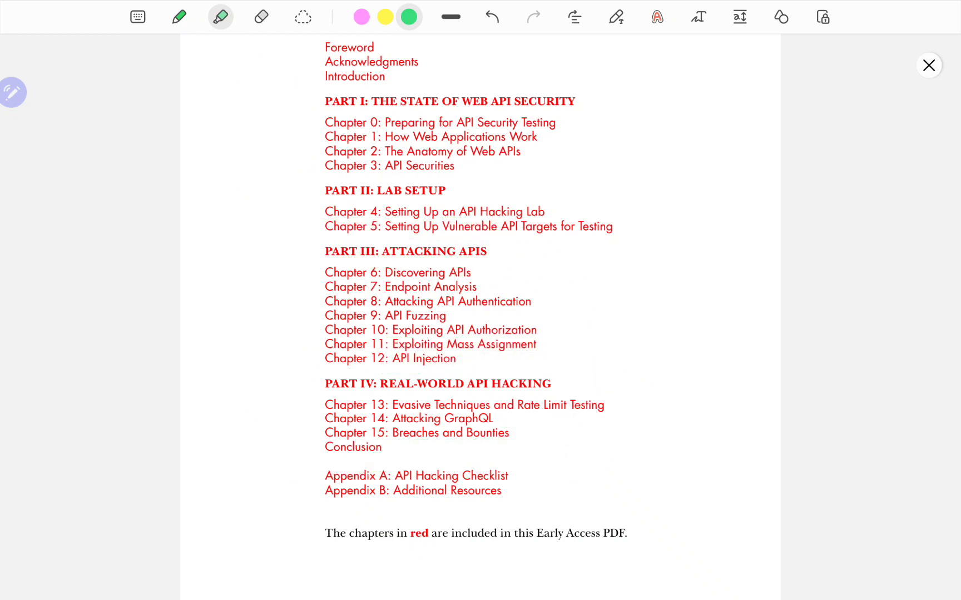
Scroll down past chapter 3's BFLA pages to the Mass Assignment heading
{"action": "scroll", "scroll_direction": "down", "scroll_amount": 3}
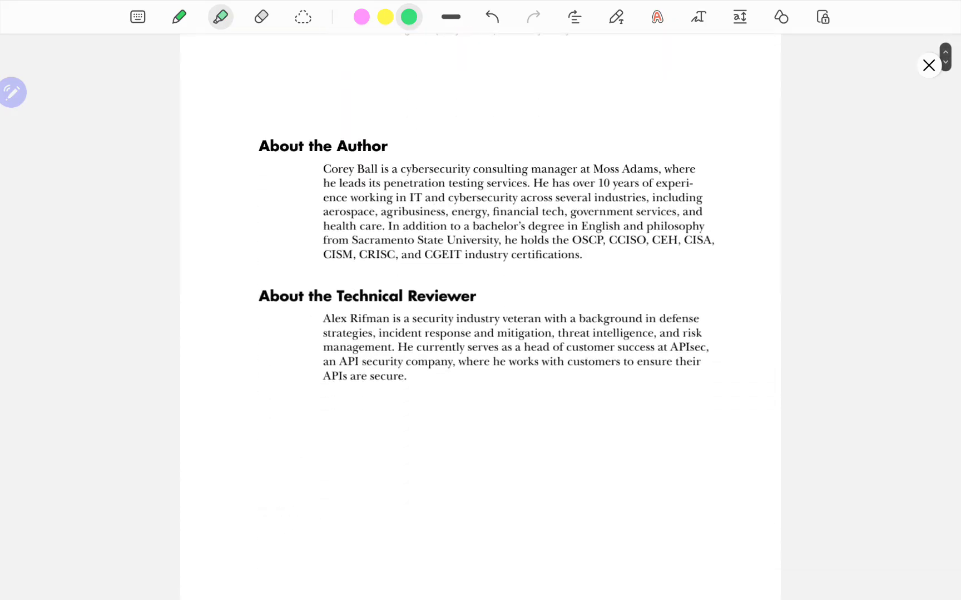
{"action": "scroll", "scroll_direction": "down", "scroll_amount": 3}
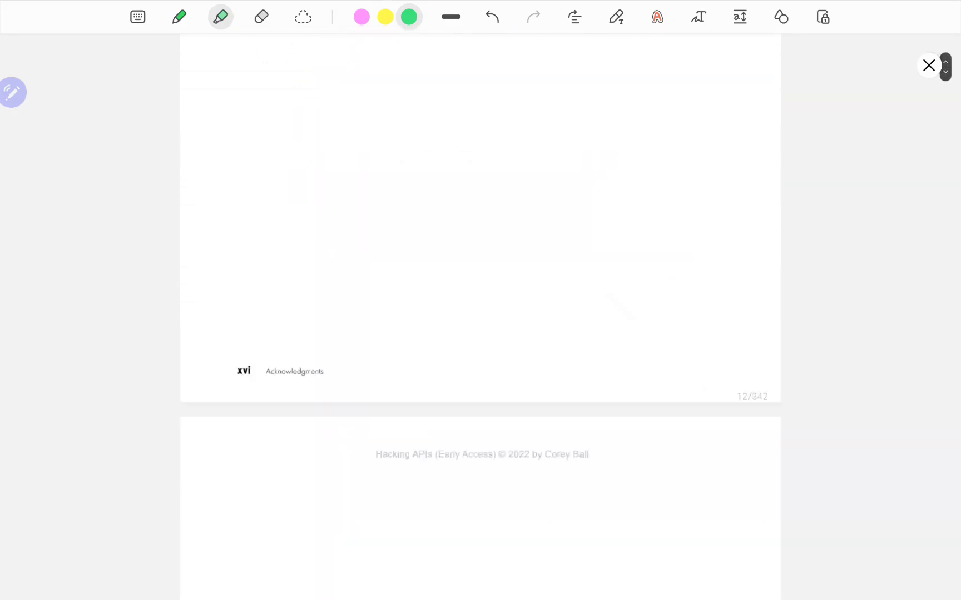
{"action": "scroll", "scroll_direction": "down", "scroll_amount": 3}
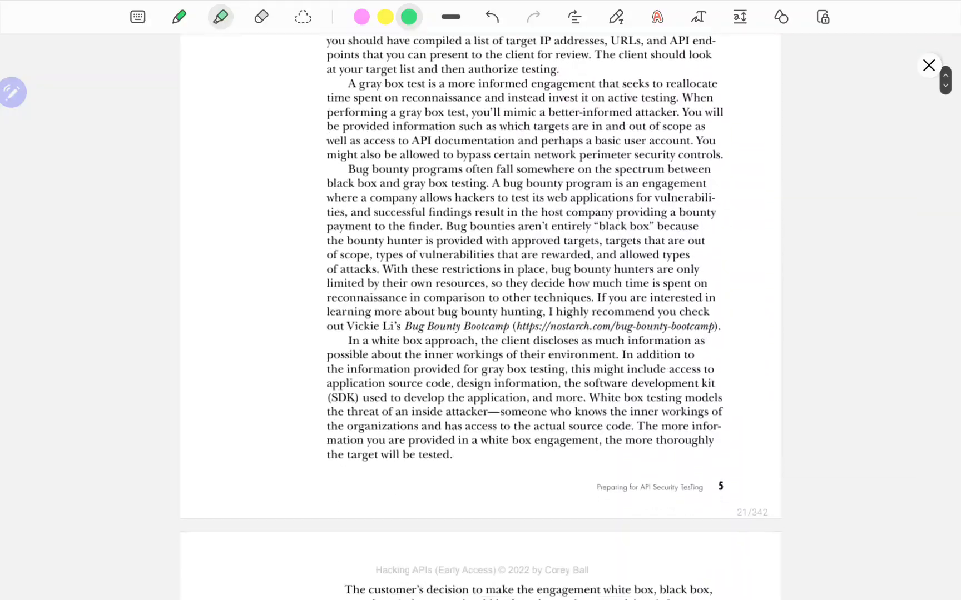
{"action": "scroll", "scroll_direction": "down", "scroll_amount": 3}
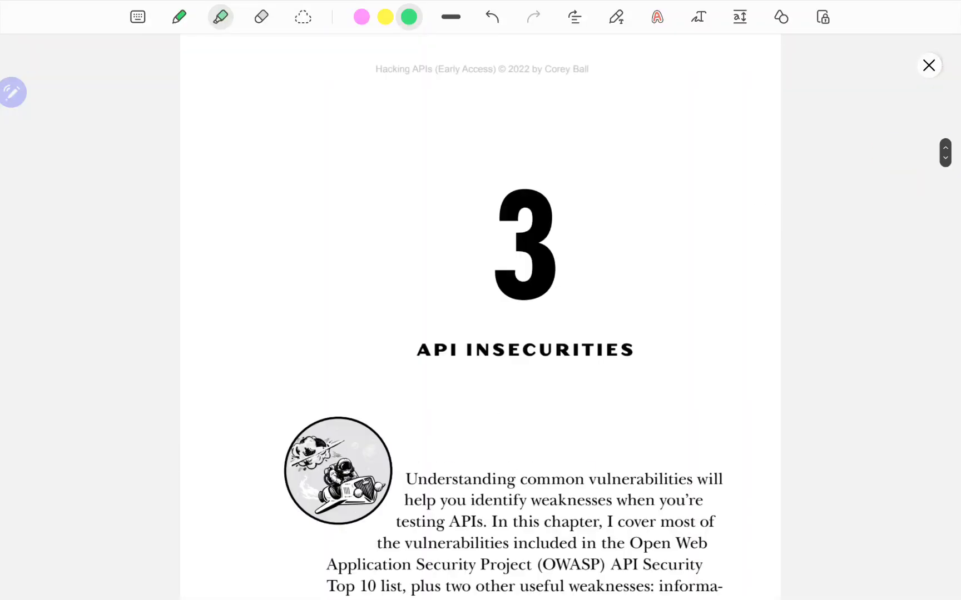
{"action": "scroll", "scroll_direction": "down", "scroll_amount": 3}
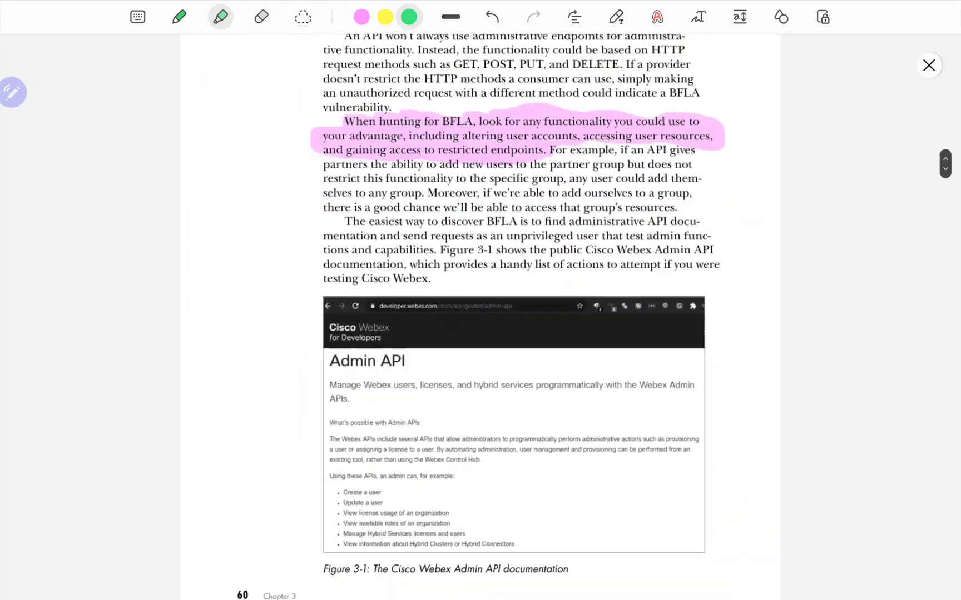
{"action": "scroll", "scroll_direction": "down", "scroll_amount": 3}
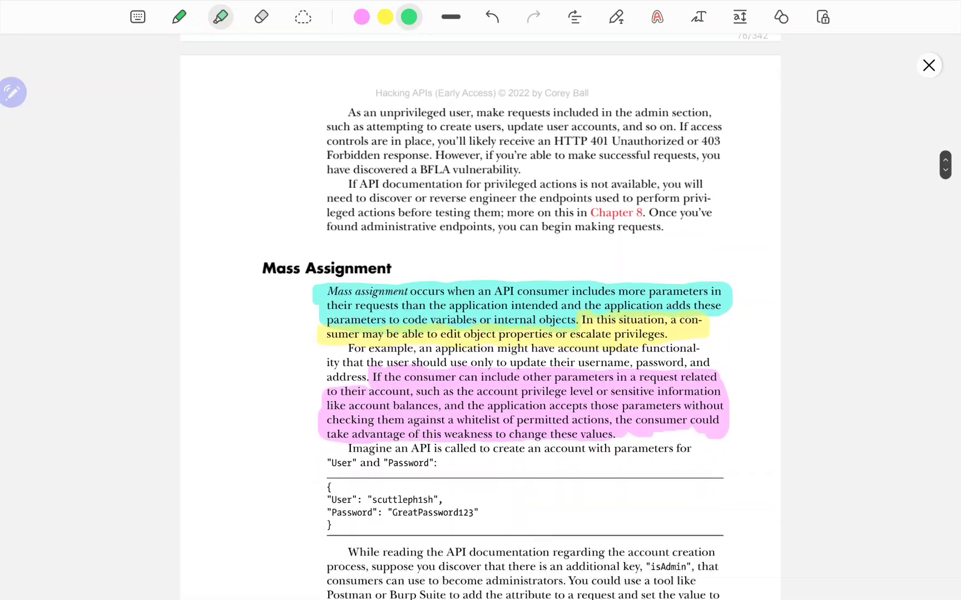
{"action": "scroll", "scroll_direction": "down", "scroll_amount": 3}
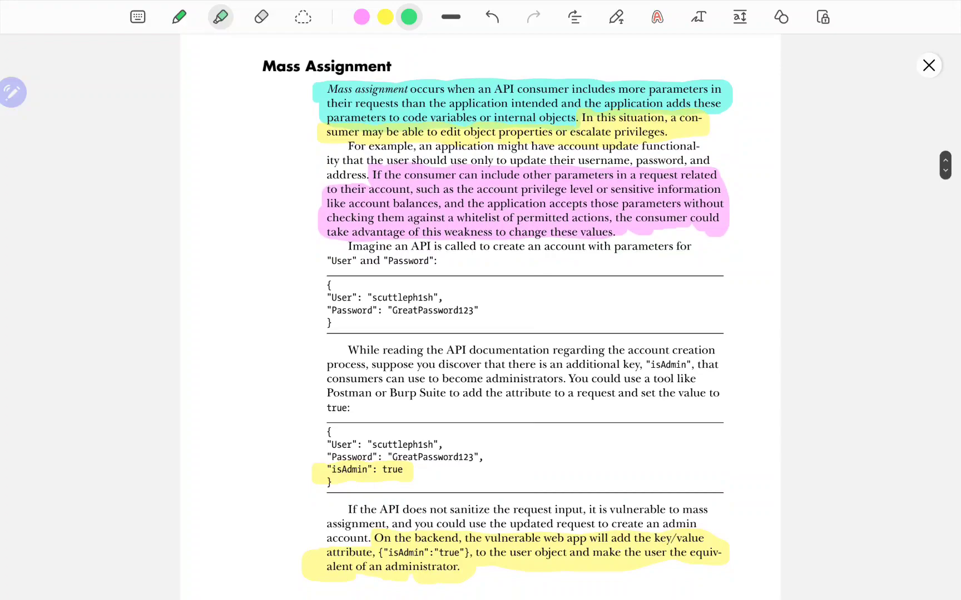
{"action": "scroll", "scroll_direction": "up", "scroll_amount": 3}
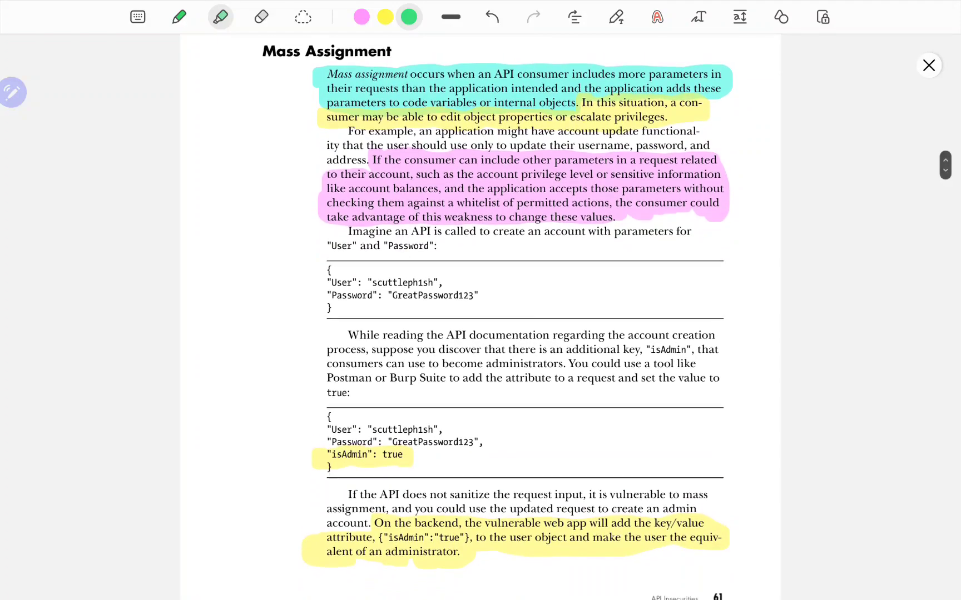
{"action": "scroll", "scroll_direction": "up", "scroll_amount": 3}
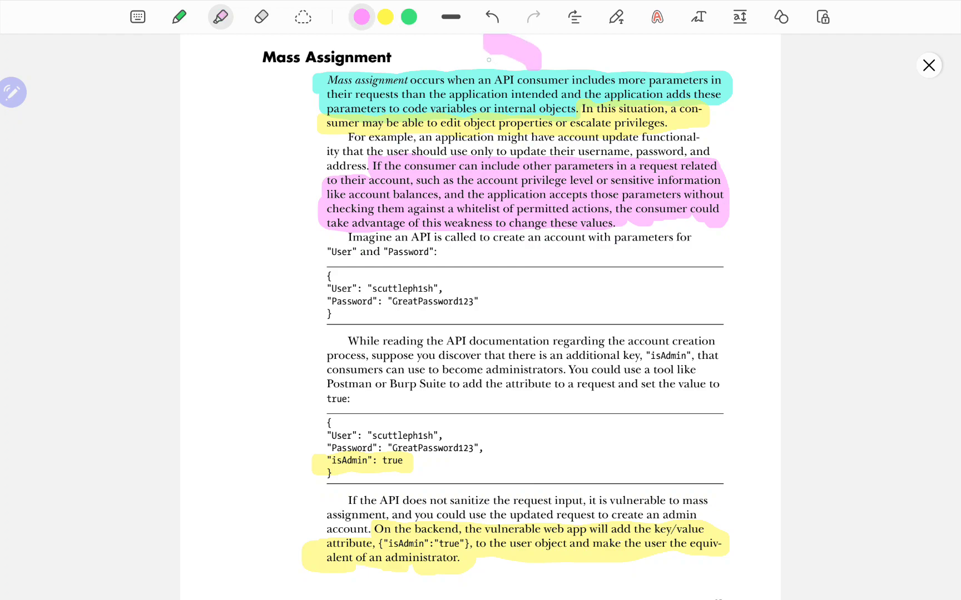
Switch from the highlighter to the pen tool for drawing annotations
{"action": "left_click", "coordinate": [179, 16]}
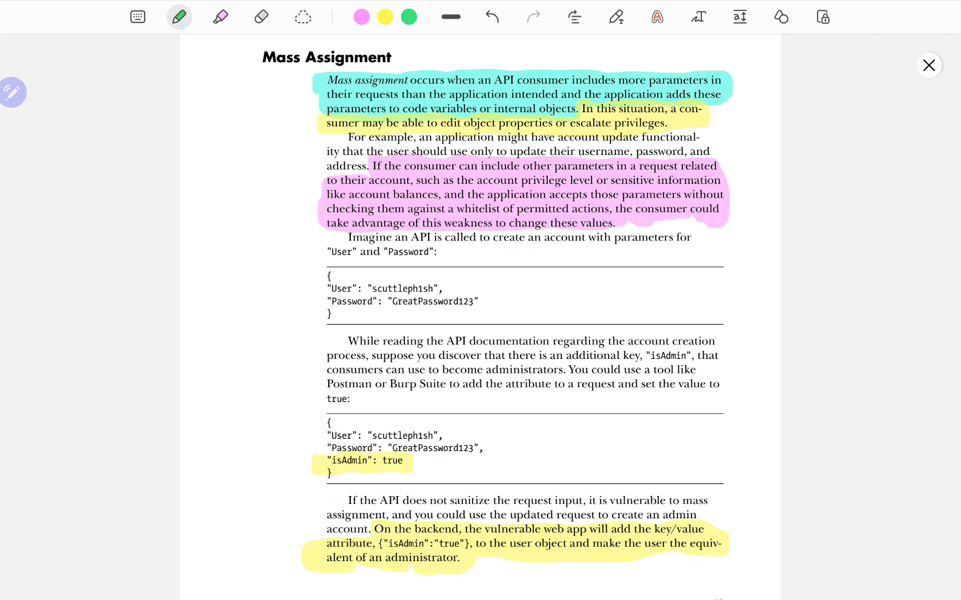
Set the pen to red at size 10 for circling the heading and drawing arrows
{"action": "left_click", "coordinate": [179, 17]}
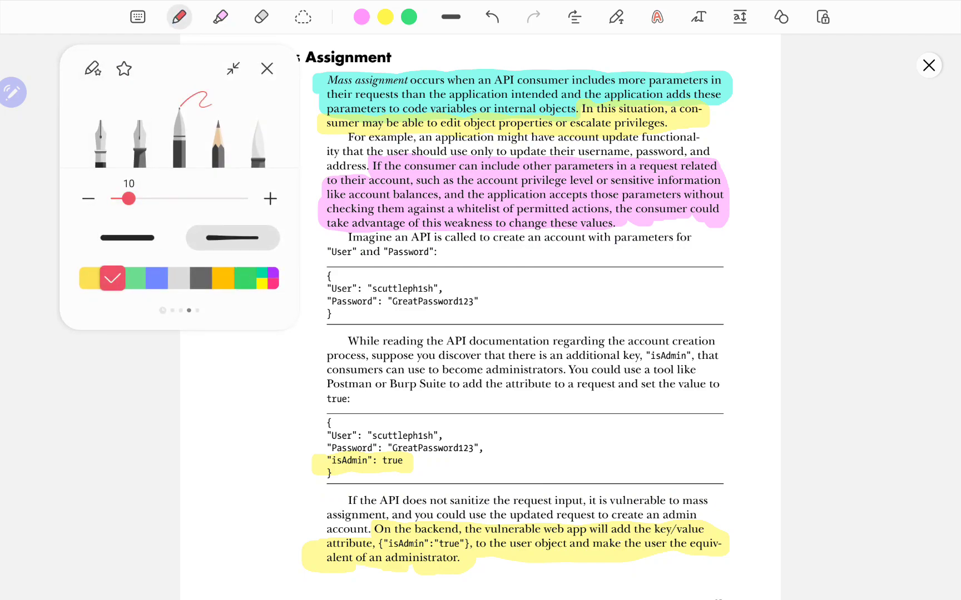
{"action": "left_click", "coordinate": [267, 67]}
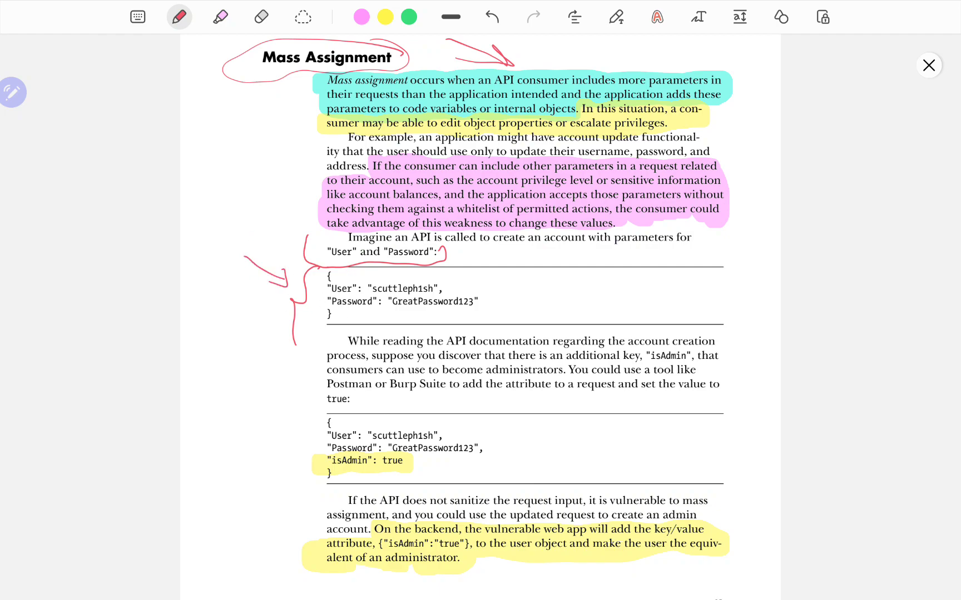
Scroll down to the closing sentence about the backend adding isAdmin to the user object
{"action": "scroll", "scroll_direction": "down", "scroll_amount": 3}
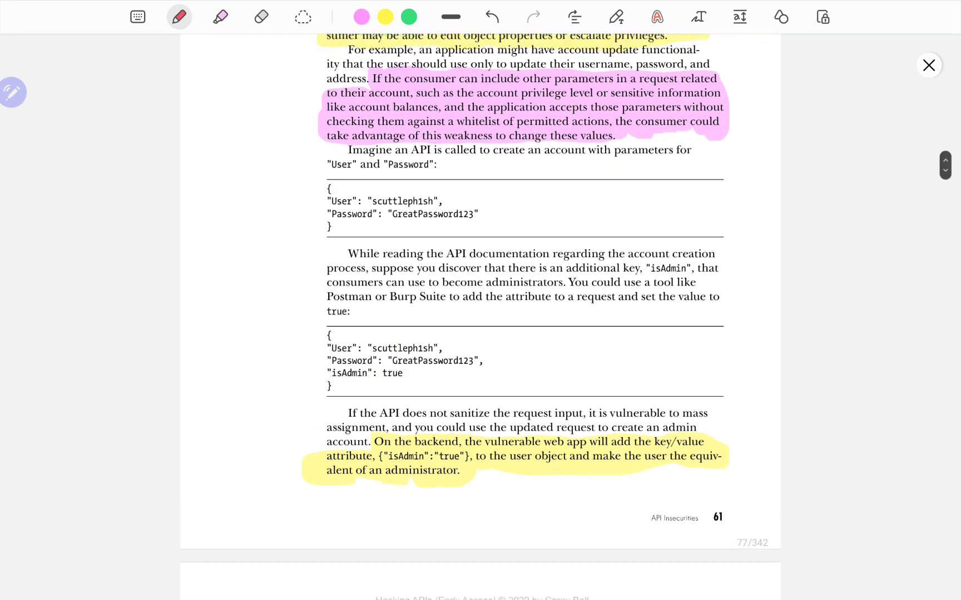
{"action": "scroll", "scroll_direction": "up", "scroll_amount": 3}
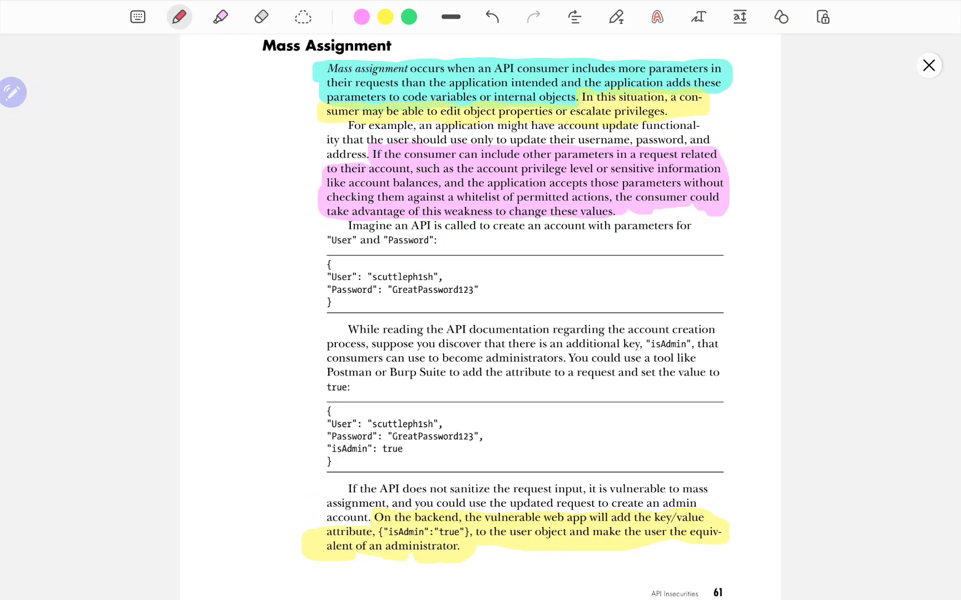
{"action": "scroll", "scroll_direction": "down", "scroll_amount": 3}
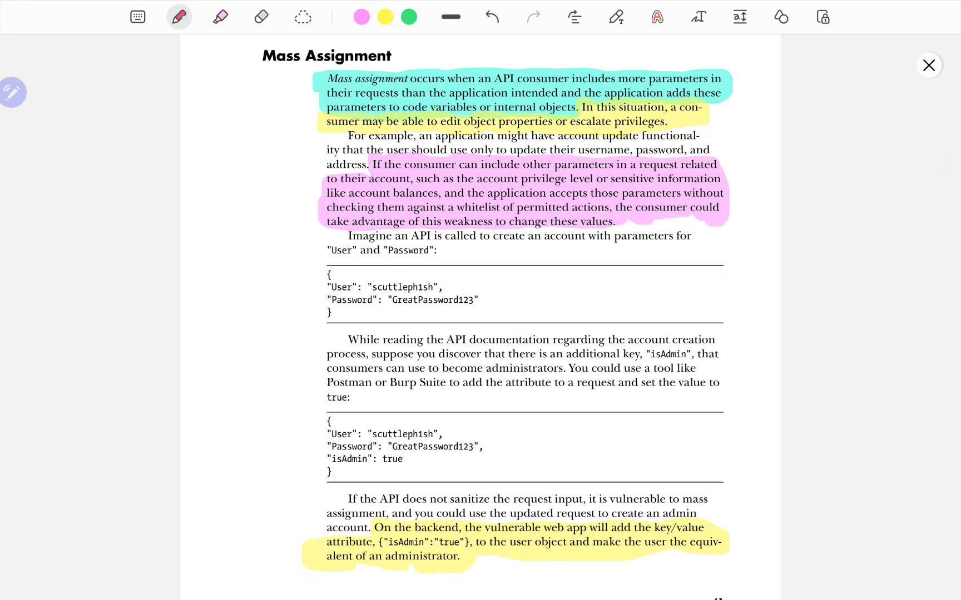
Set the pen colour to green for an arrow to the second code block's isAdmin line
{"action": "left_click", "coordinate": [180, 17]}
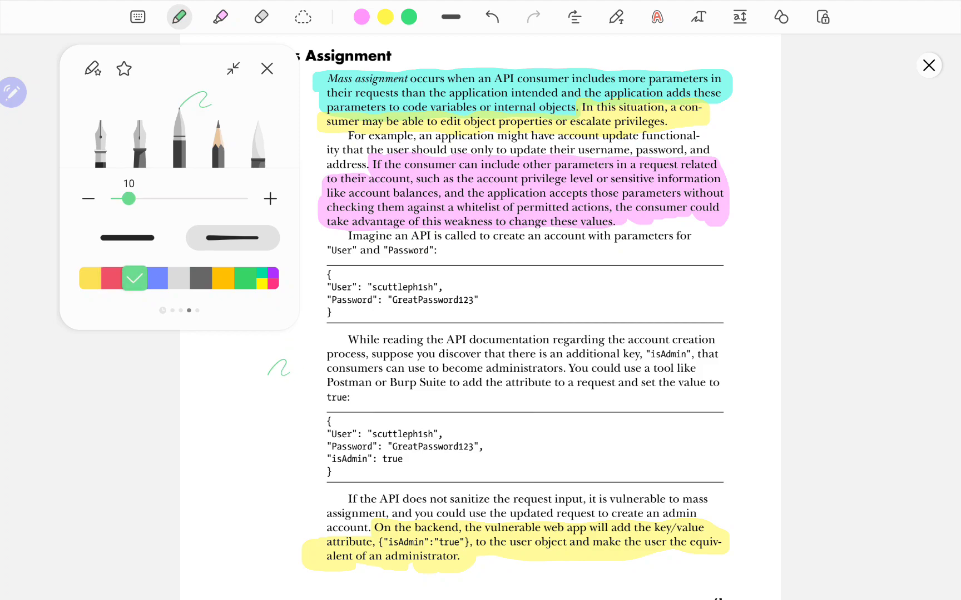
{"action": "left_click", "coordinate": [267, 68]}
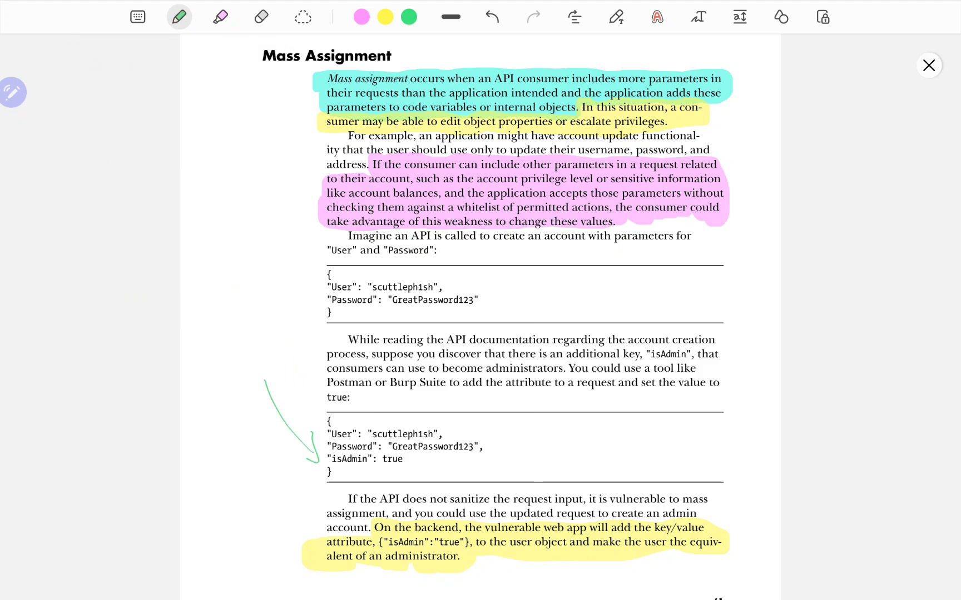